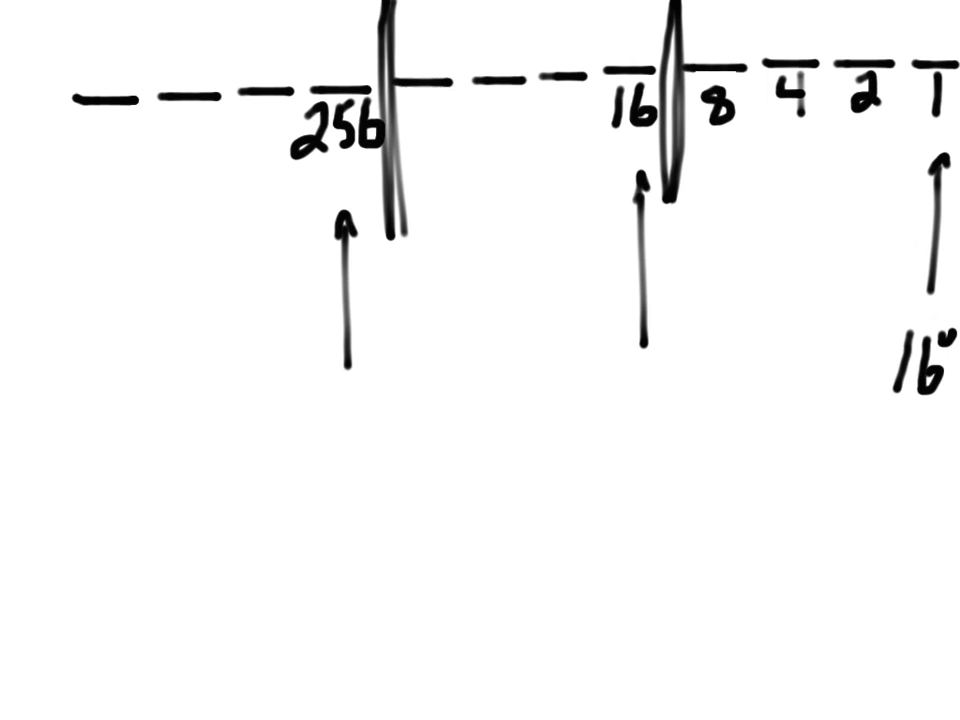
Label the arrows 16¹ and 16², add a leftmost place arrow and mark it 16³
{"action": "type", "text": "16'"}
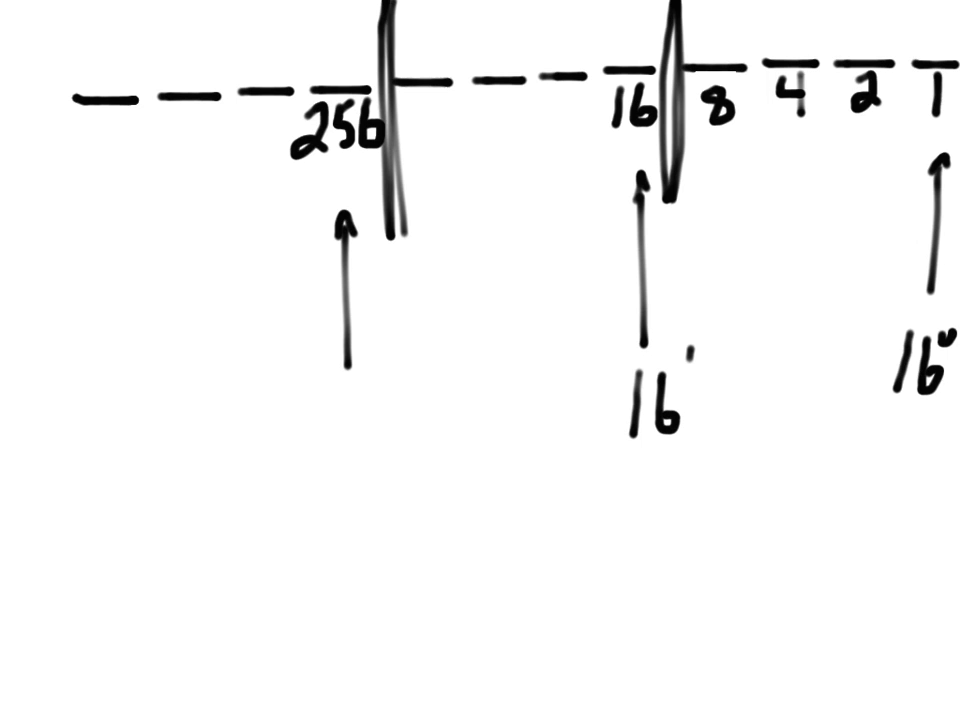
{"action": "type", "text": "16'"}
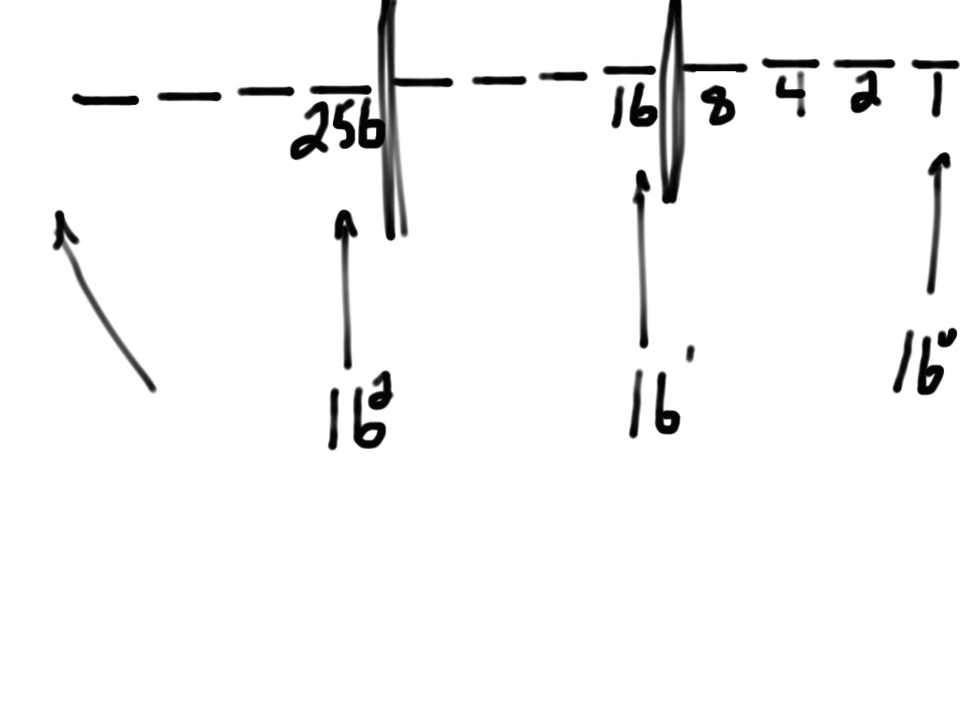
{"action": "left_click_drag", "start_coordinate": [68, 20], "coordinate": [70, 130]}
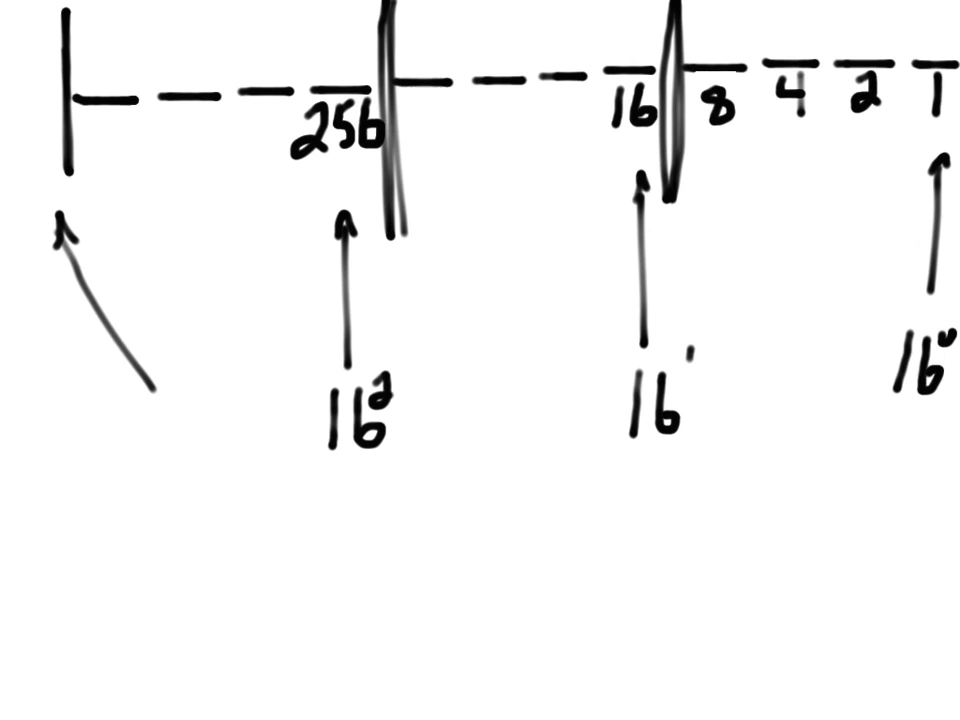
{"action": "type", "text": "16"}
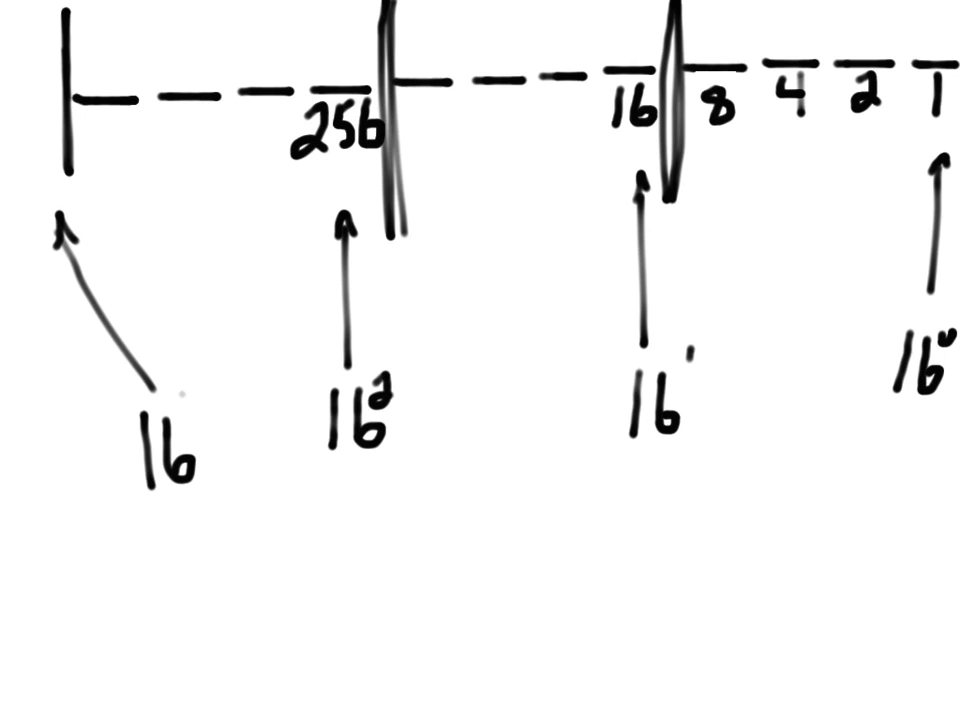
{"action": "left_click", "coordinate": [190, 404]}
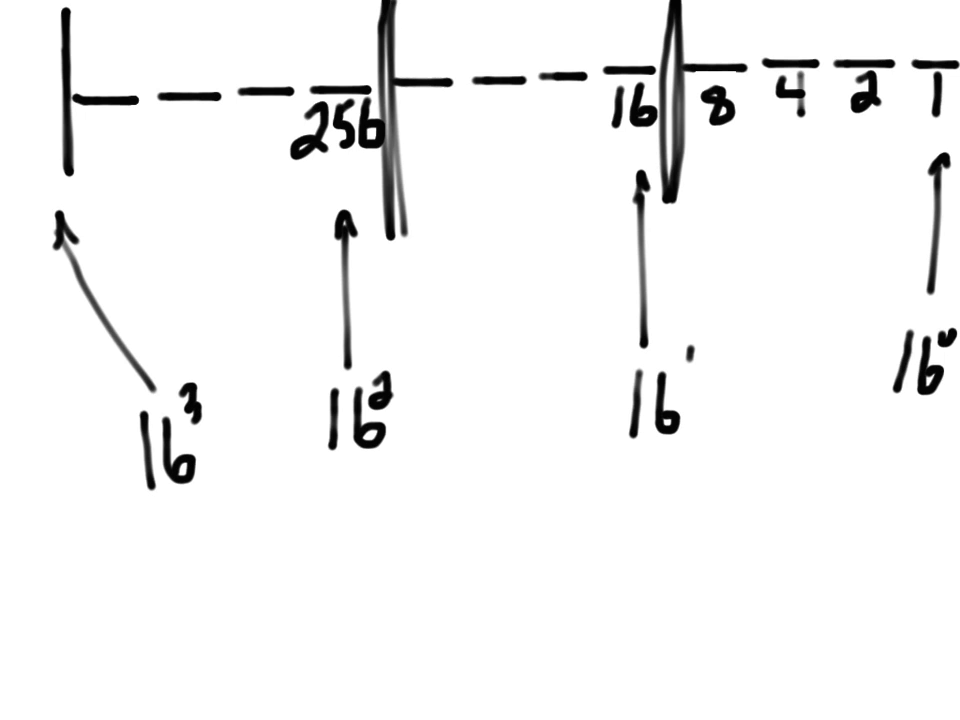
Underline the powers of 16 and draw bars spanning the ones-place and other four-bit groups
{"action": "left_click_drag", "start_coordinate": [904, 124], "coordinate": [936, 130]}
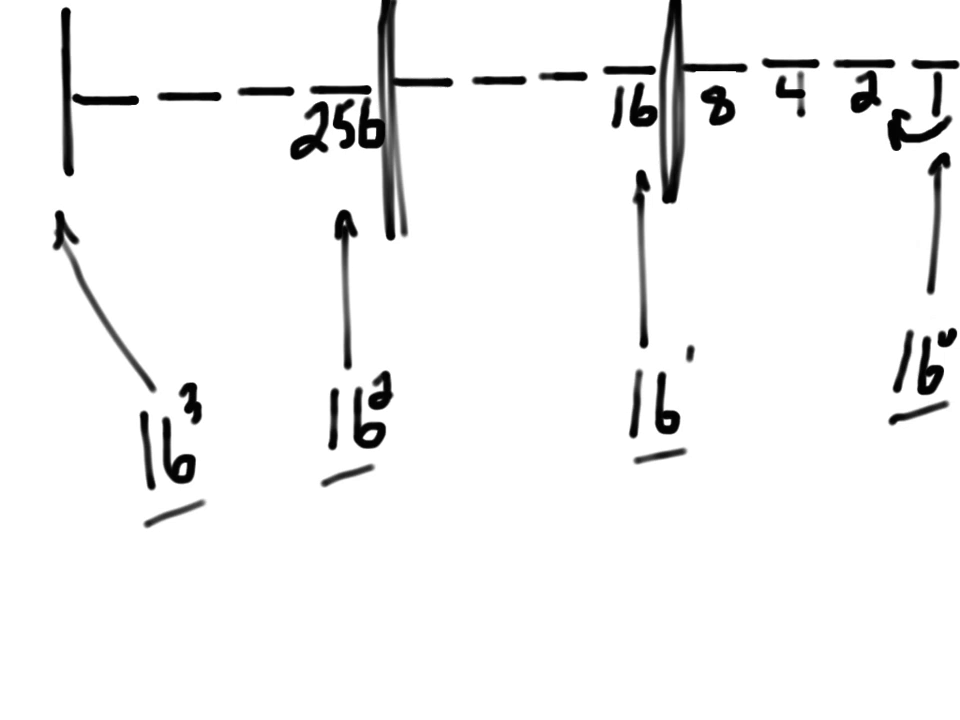
{"action": "left_click_drag", "start_coordinate": [700, 170], "coordinate": [944, 164]}
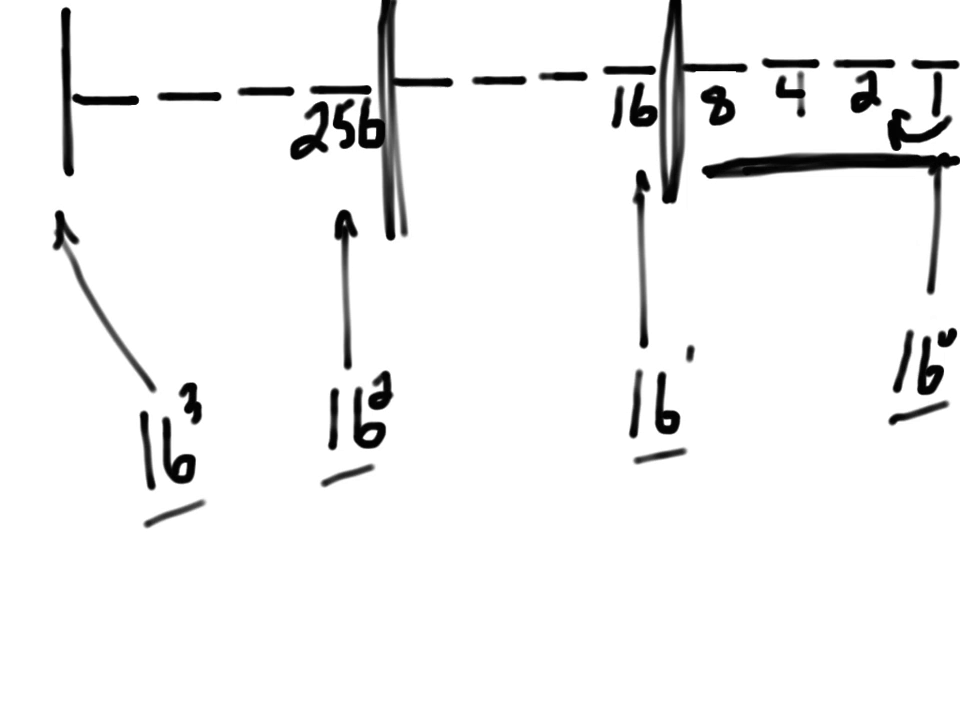
{"action": "left_click_drag", "start_coordinate": [430, 192], "coordinate": [640, 184]}
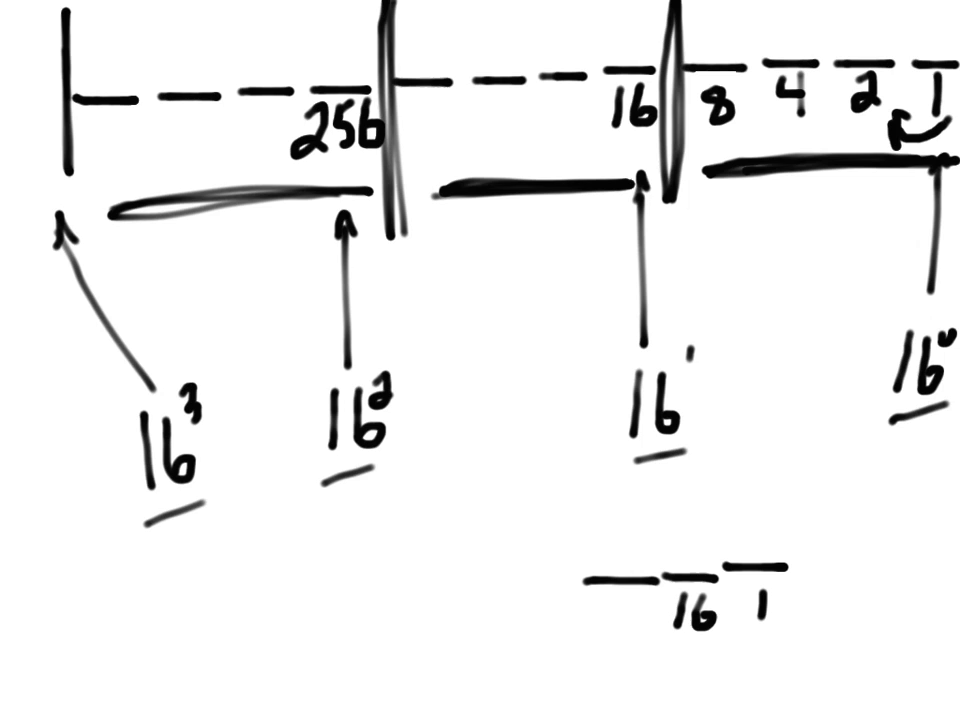
Write the values 7 and 256 on the fresh page beside the 0–15 column
{"action": "type", "text": "7"}
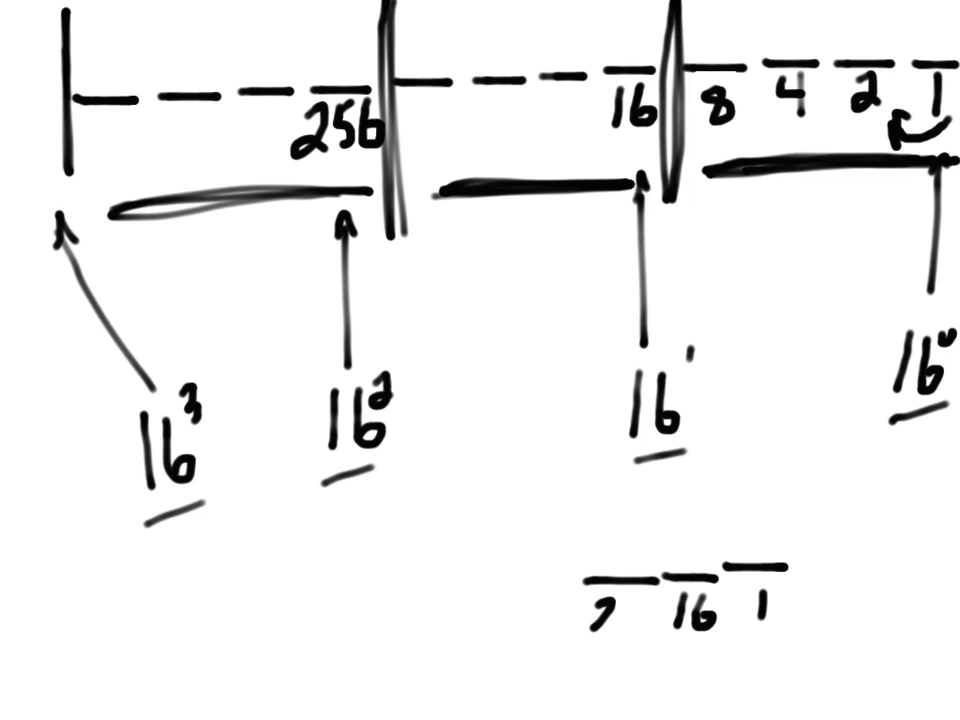
{"action": "type", "text": "256"}
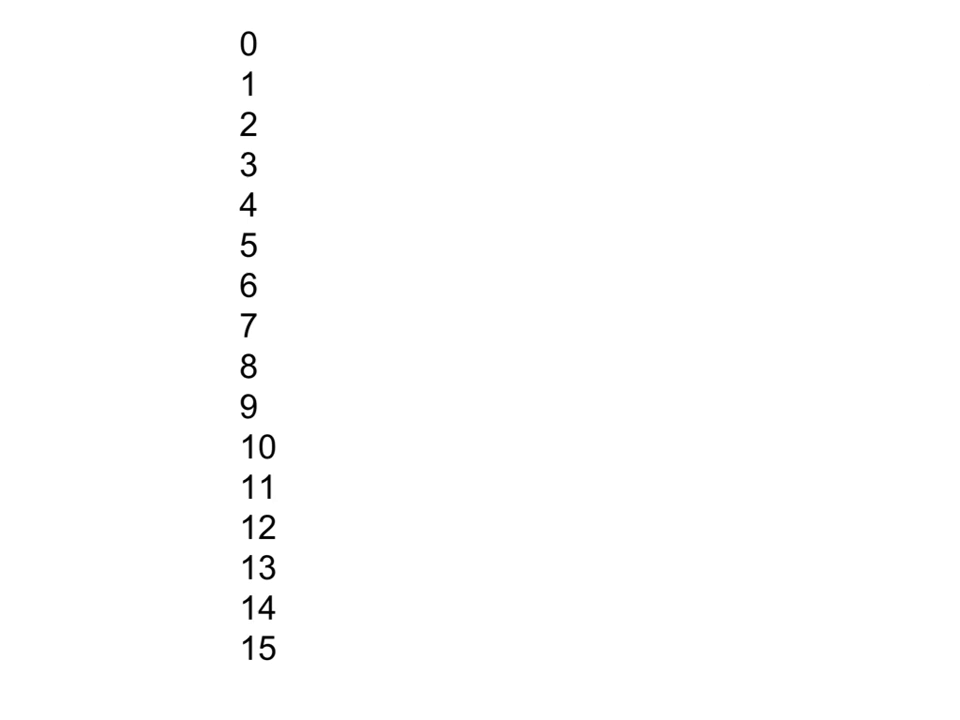
Draw pairing lines beside 0–9 and a brace grouping 10 through 15
{"action": "left_click_drag", "start_coordinate": [276, 36], "coordinate": [390, 36]}
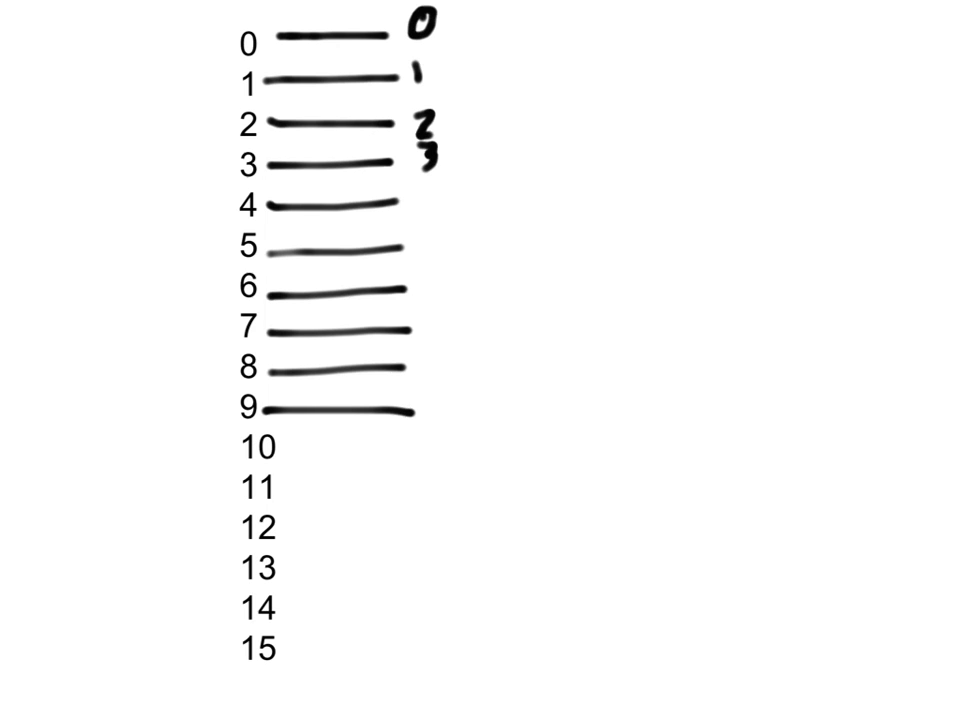
{"action": "left_click_drag", "start_coordinate": [240, 436], "coordinate": [210, 644]}
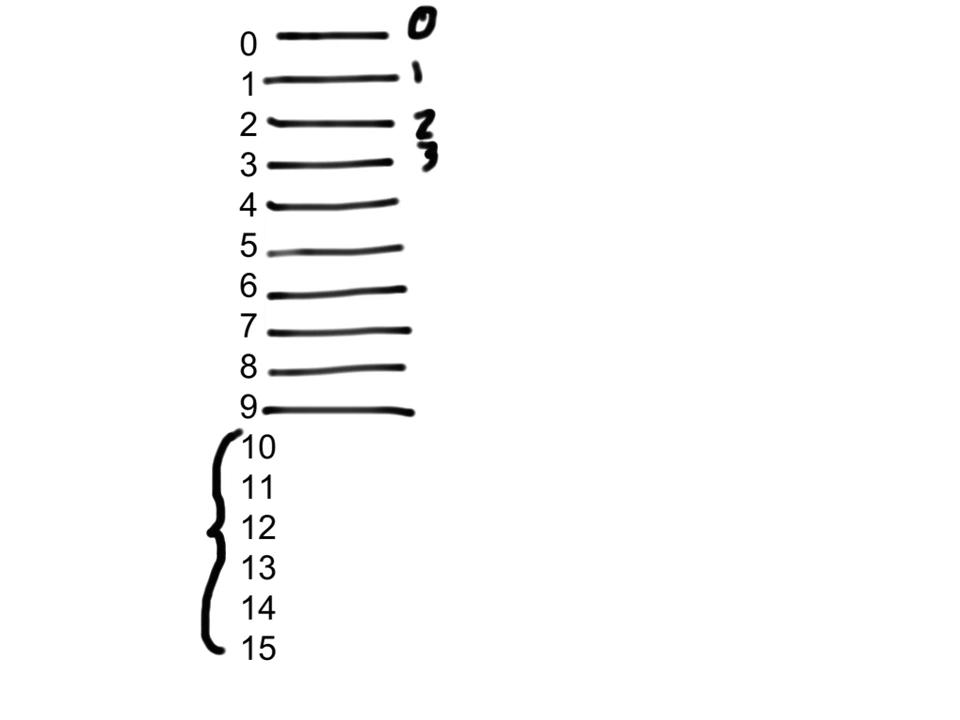
Pair 10–15 with letters A–F and brace the whole sixteen-value list
{"action": "left_click_drag", "start_coordinate": [284, 444], "coordinate": [316, 444]}
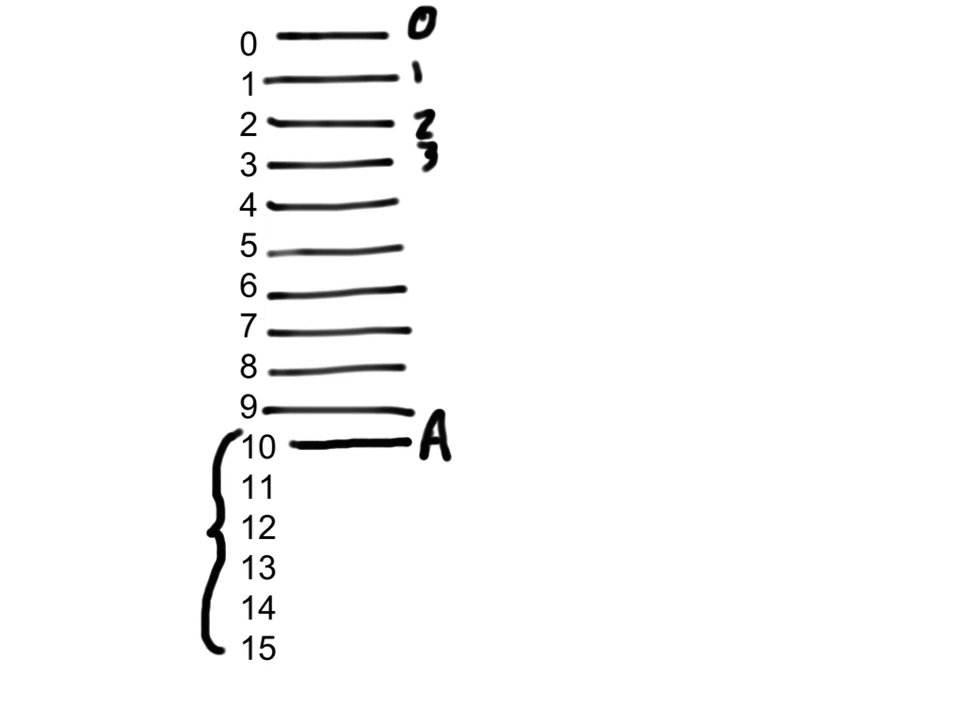
{"action": "left_click_drag", "start_coordinate": [284, 488], "coordinate": [430, 488]}
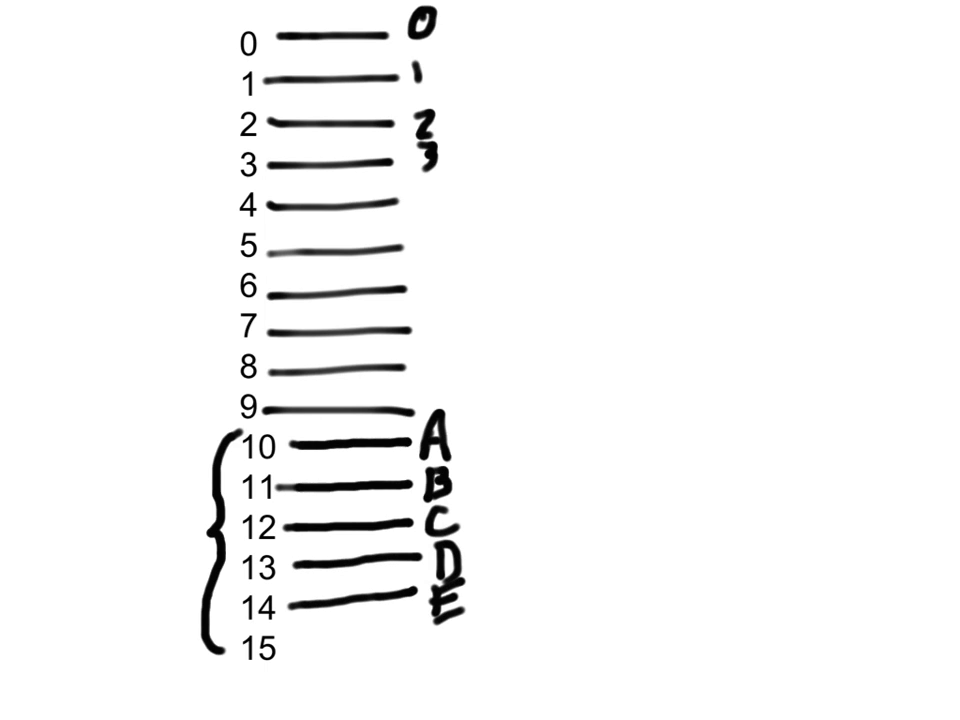
{"action": "left_click_drag", "start_coordinate": [290, 640], "coordinate": [420, 636]}
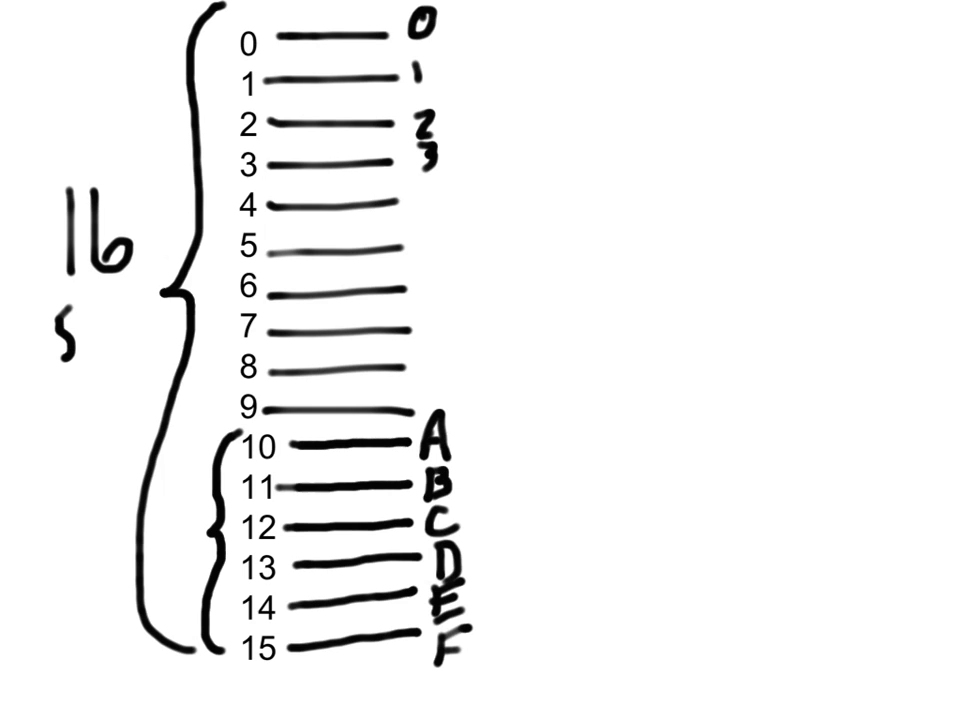
Write 'symbols' under 16 and start the Hex heading above the D=13 note
{"action": "type", "text": "symbol"}
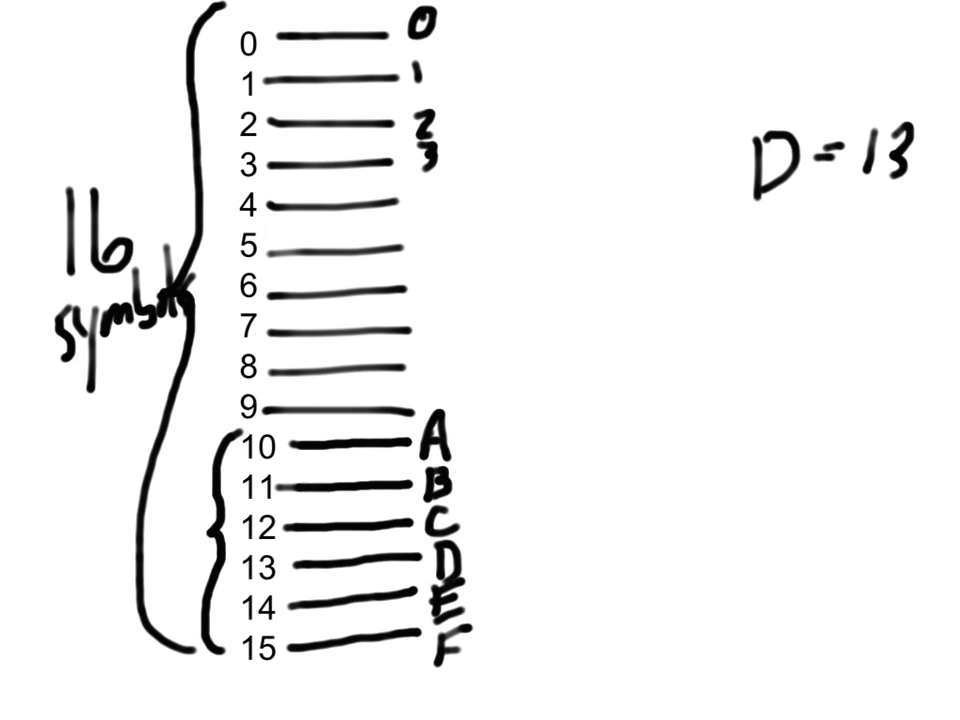
{"action": "left_click_drag", "start_coordinate": [740, 44], "coordinate": [776, 76]}
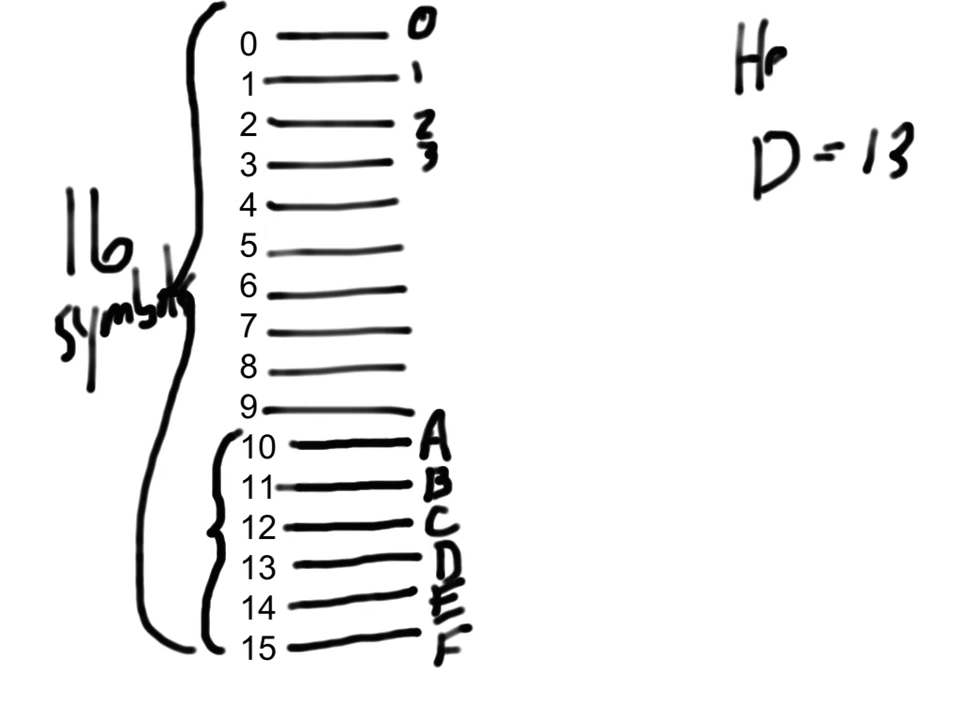
Write Hex and Dec headings, then a two-place blank labelled 16 equal to 16
{"action": "type", "text": "Hex 1"}
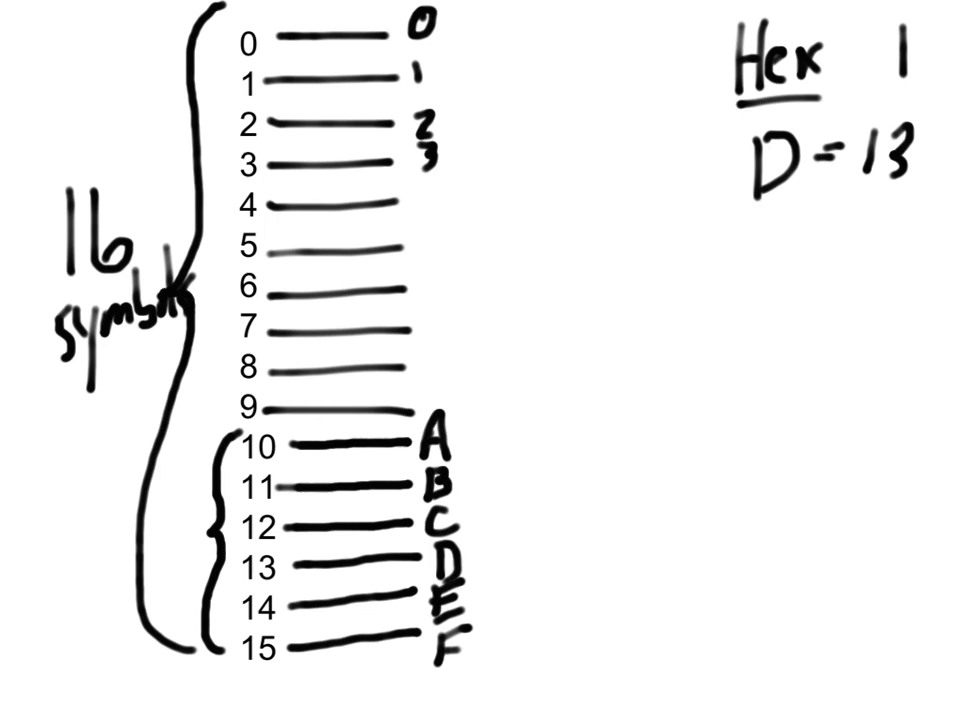
{"action": "type", "text": "Dec"}
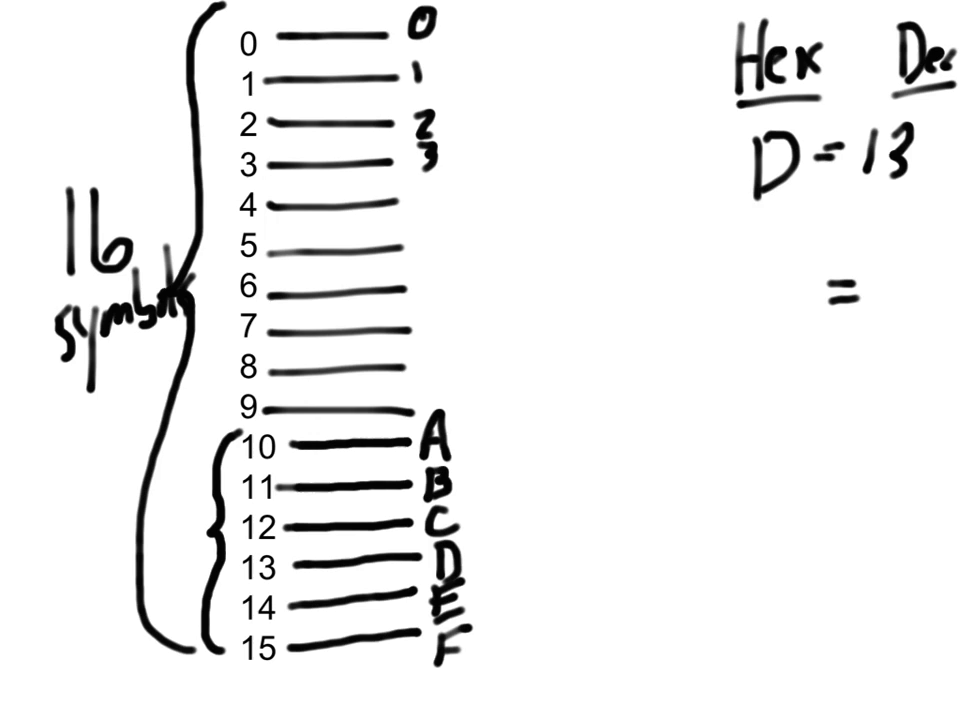
{"action": "type", "text": "16"}
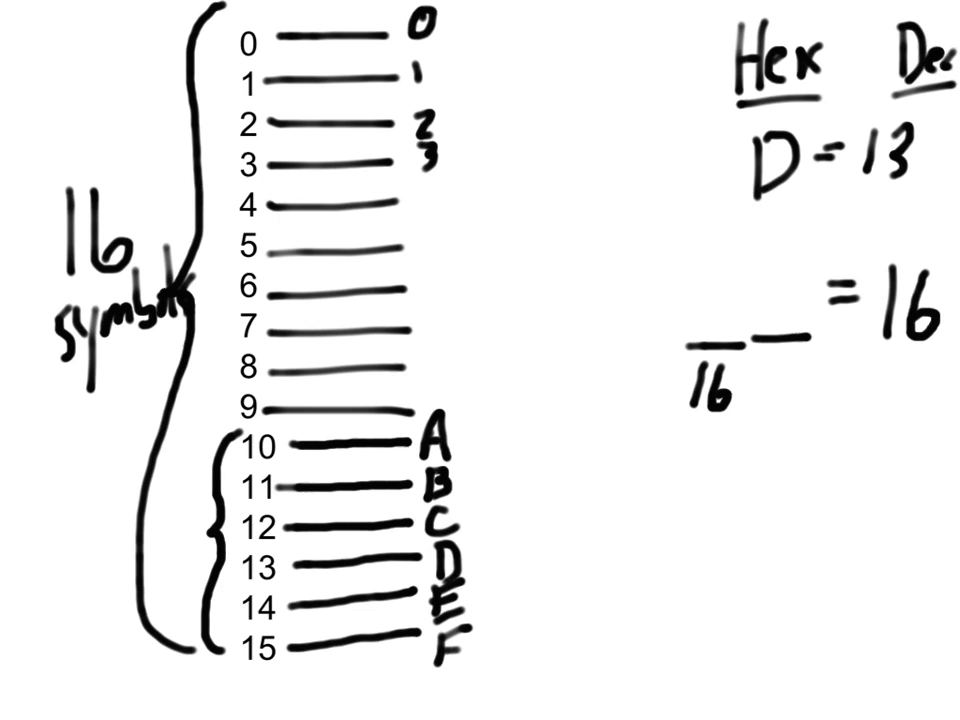
Write 1 in the 16 place so the first example reads 10 = 16
{"action": "type", "text": "1"}
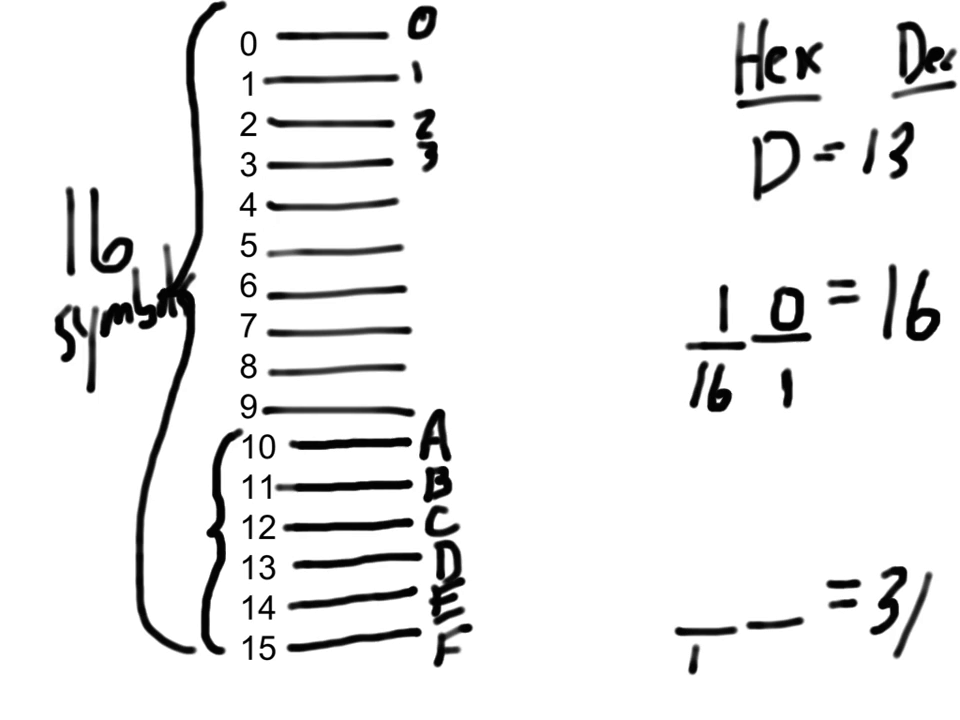
Write 1 over 16 in the left place and E in the ones place for = 31
{"action": "type", "text": "1/16"}
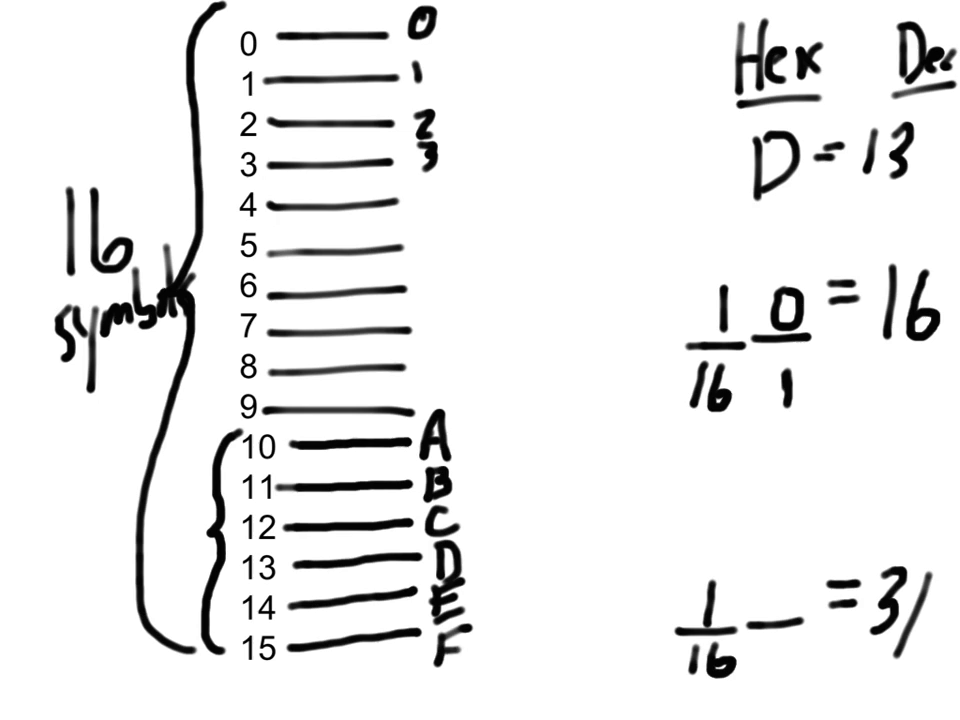
{"action": "type", "text": "E"}
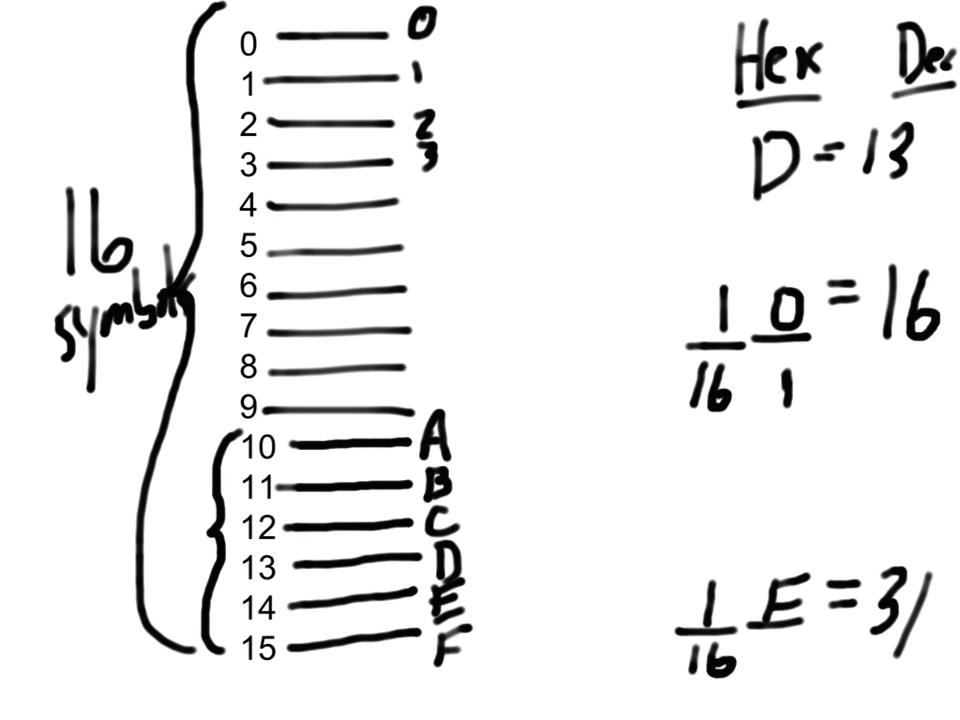